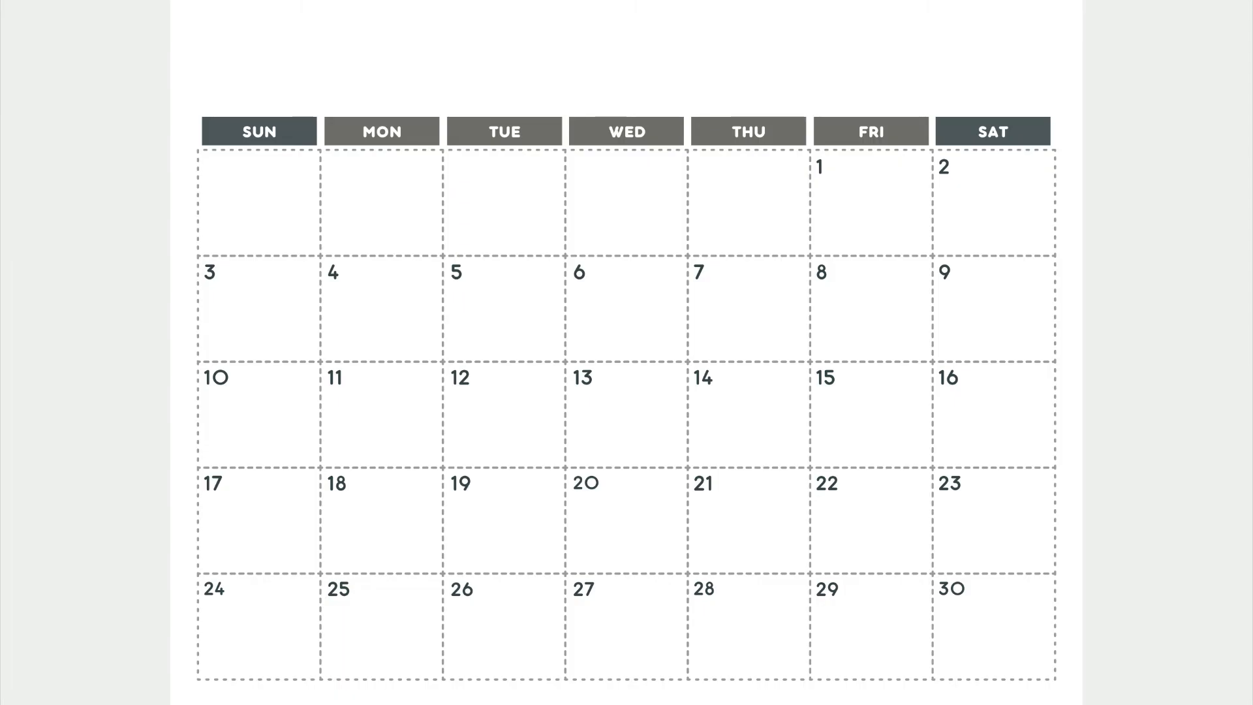
- Highlight day 1 in green and Sundays 3, 10, 17 and 24 in yellow
left_click(870, 201)
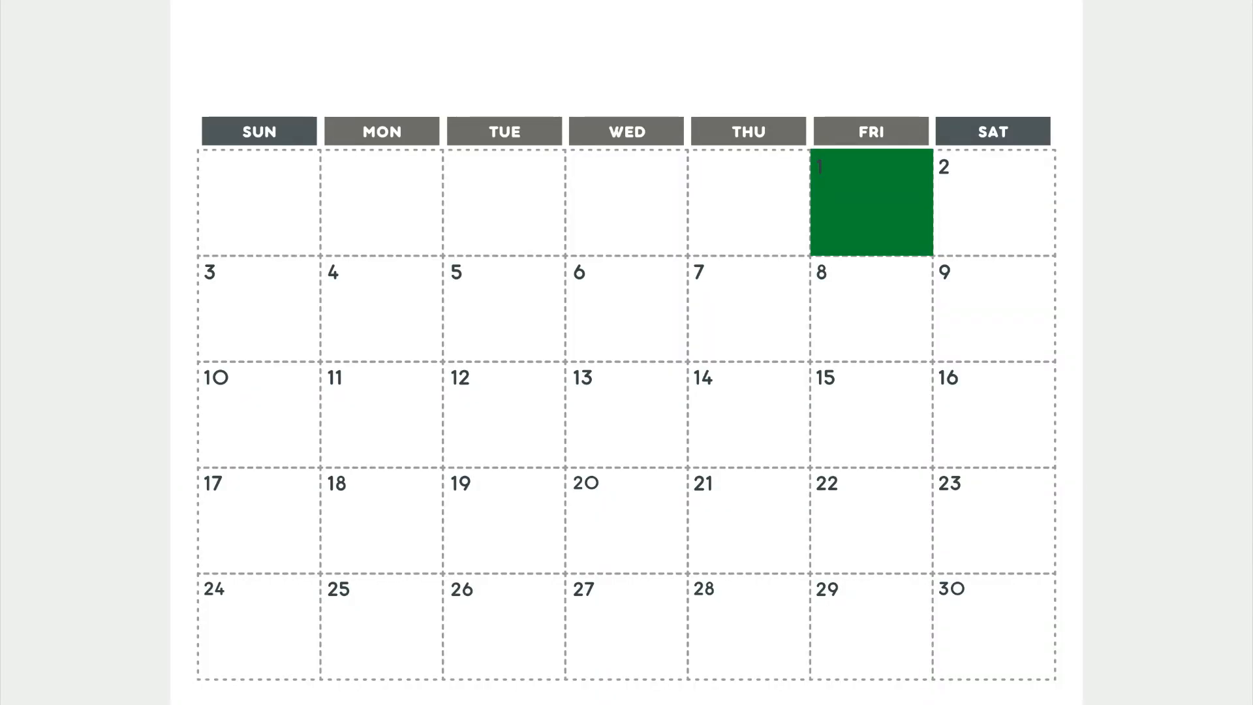
left_click(258, 131)
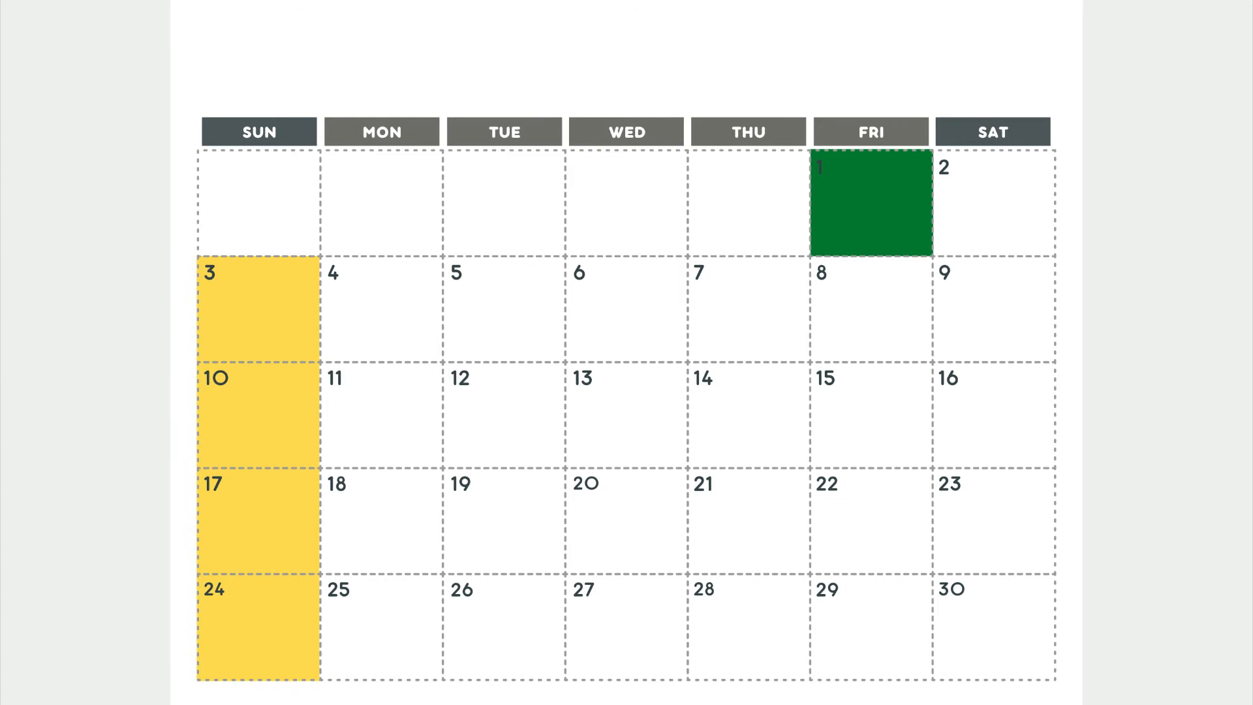